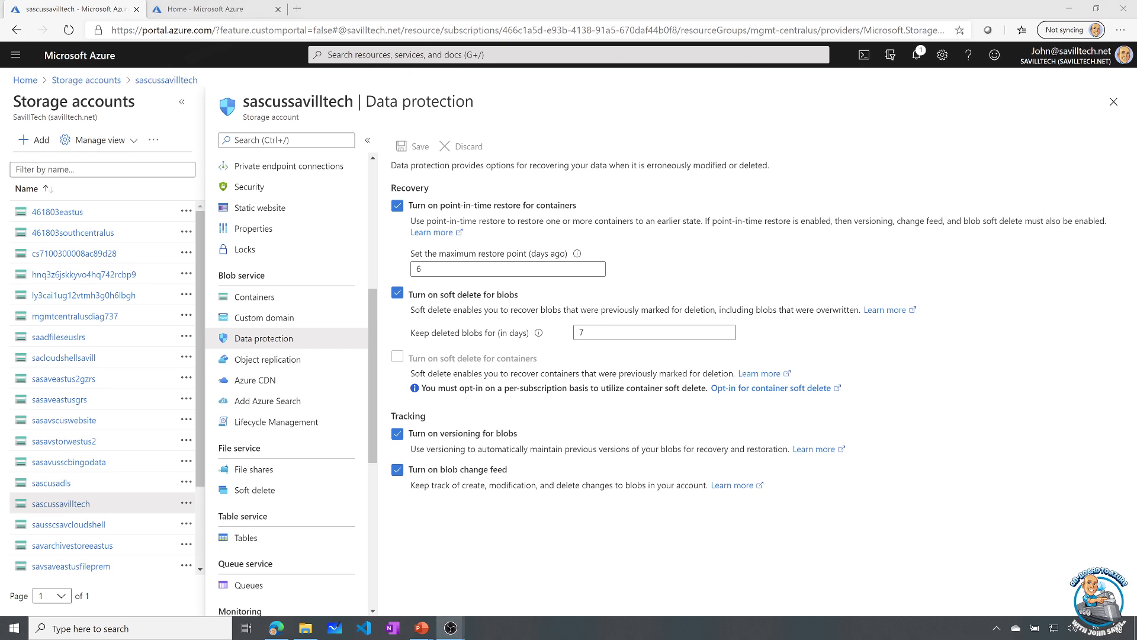
# Step: Show the storage account's Containers list and select the images container
pyautogui.click(255, 296)
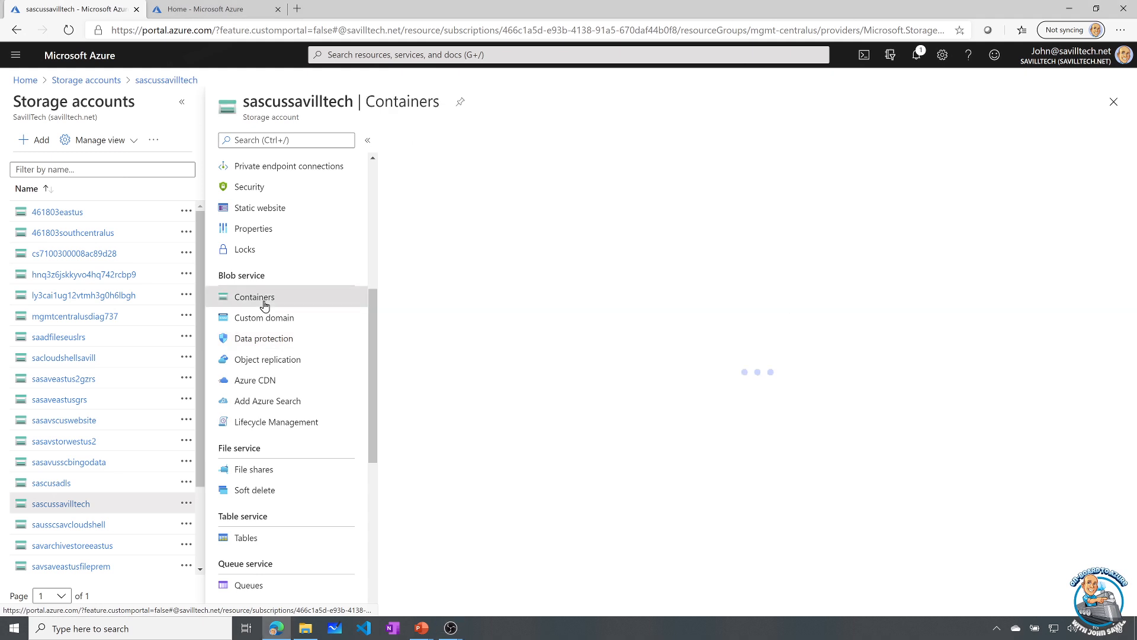
pyautogui.click(254, 297)
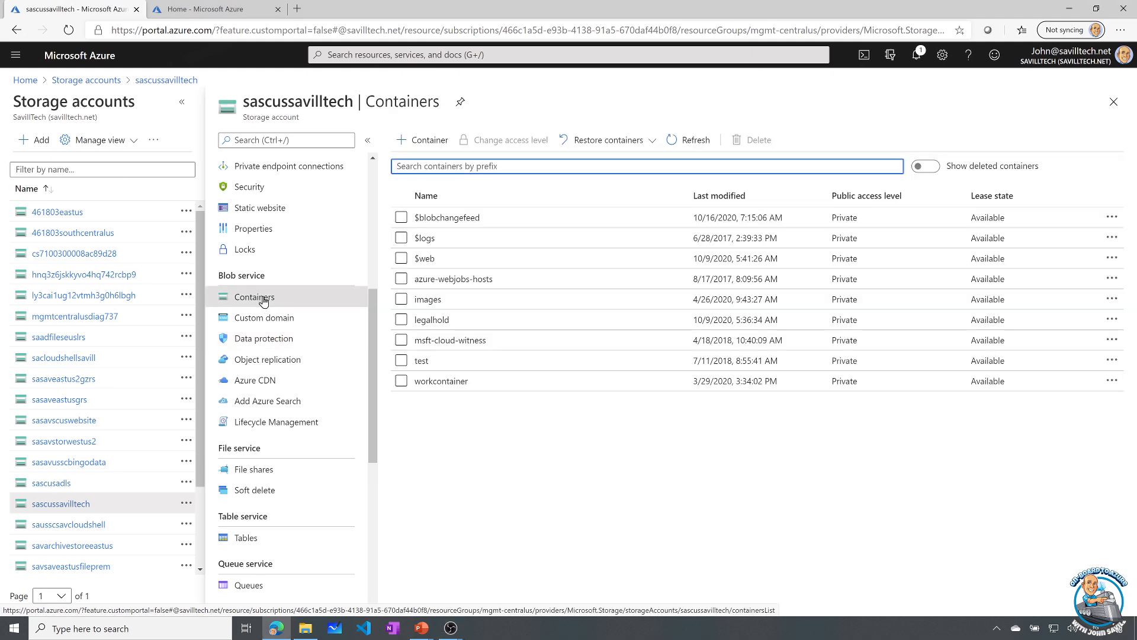
pyautogui.moveTo(424, 259)
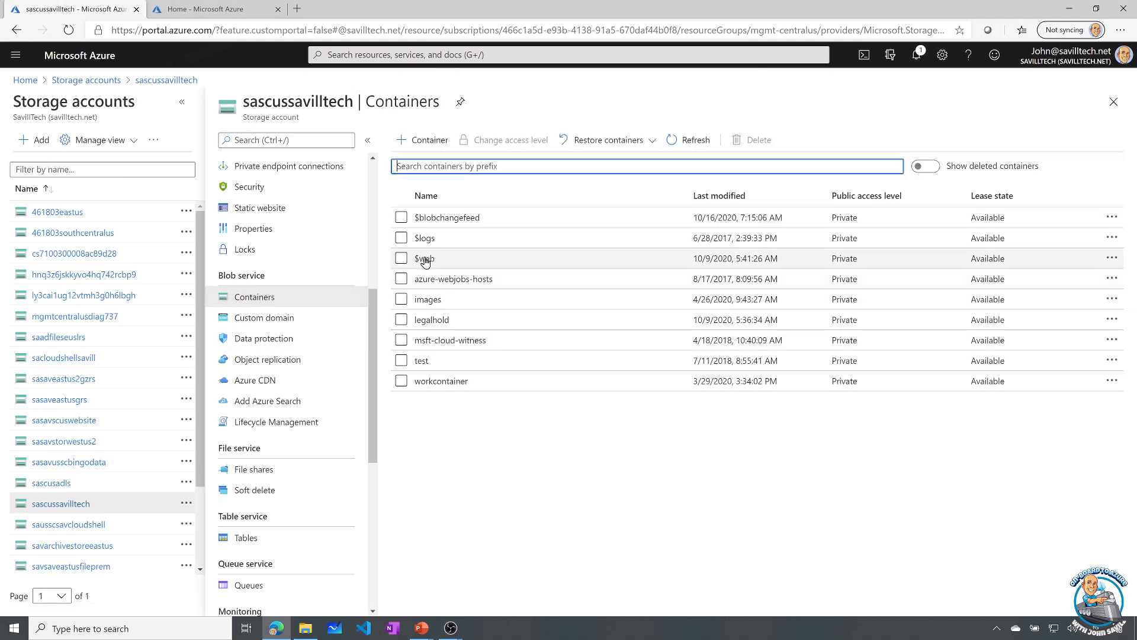
pyautogui.moveTo(442, 271)
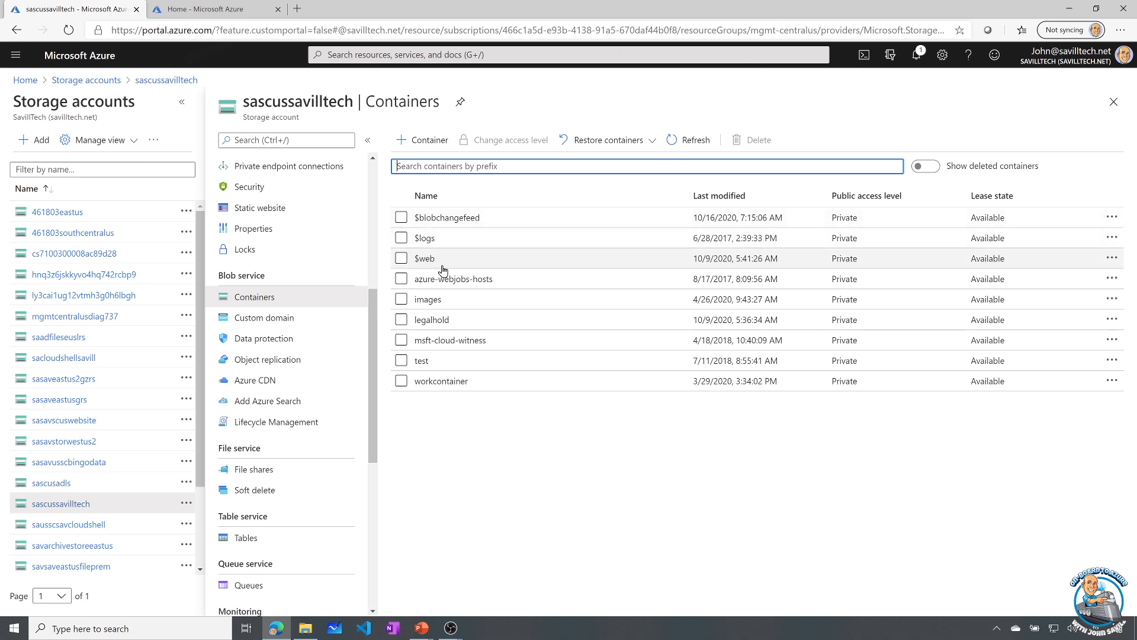
pyautogui.moveTo(406, 304)
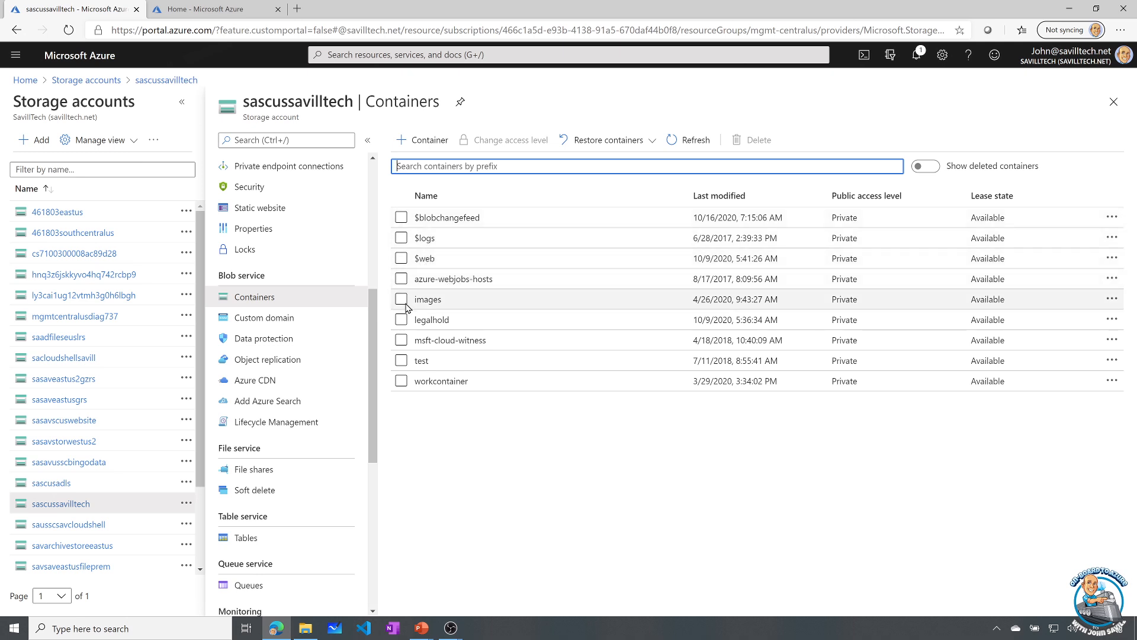
pyautogui.click(401, 299)
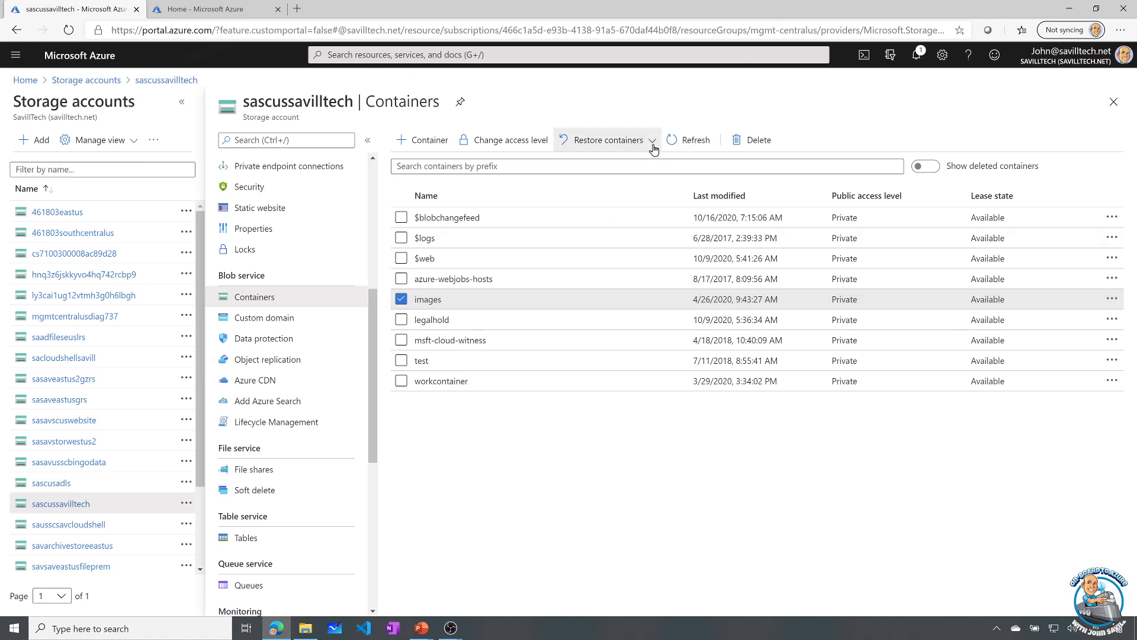
# Step: Choose Restore selected for the images container, restoring to 10/16/2020 7:15:06 AM, and start a blob range
pyautogui.click(652, 140)
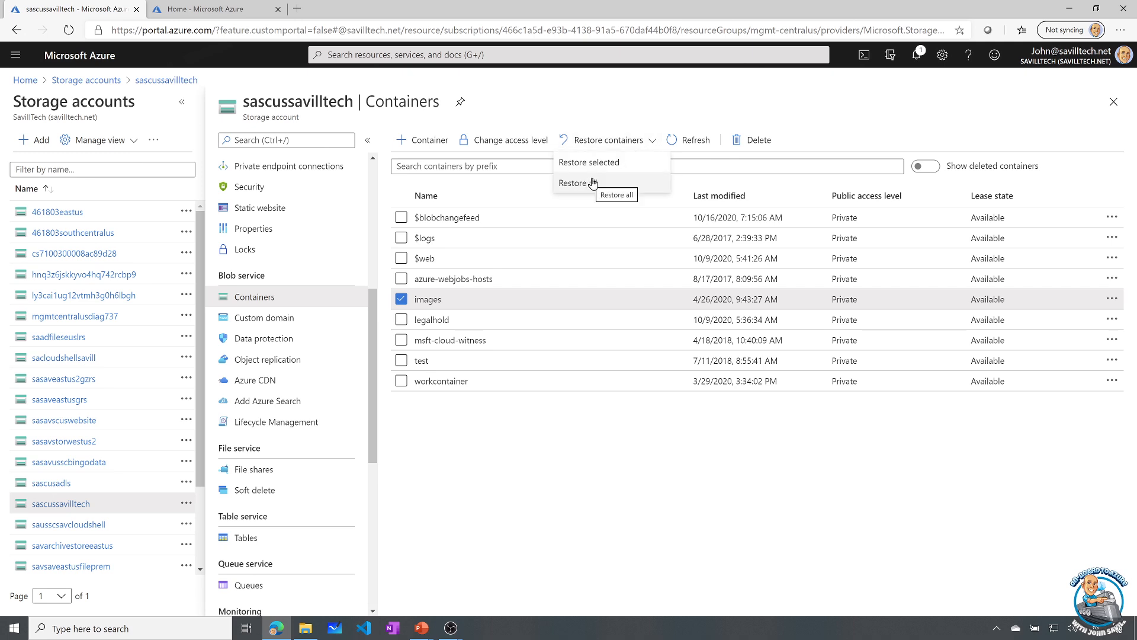
pyautogui.click(589, 162)
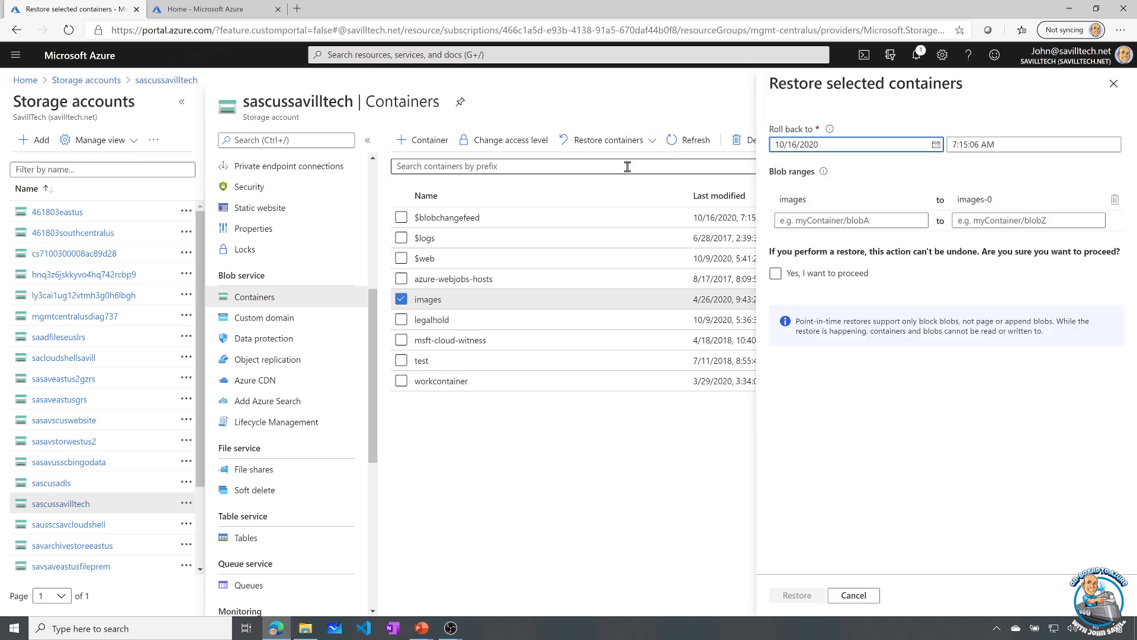
pyautogui.click(850, 199)
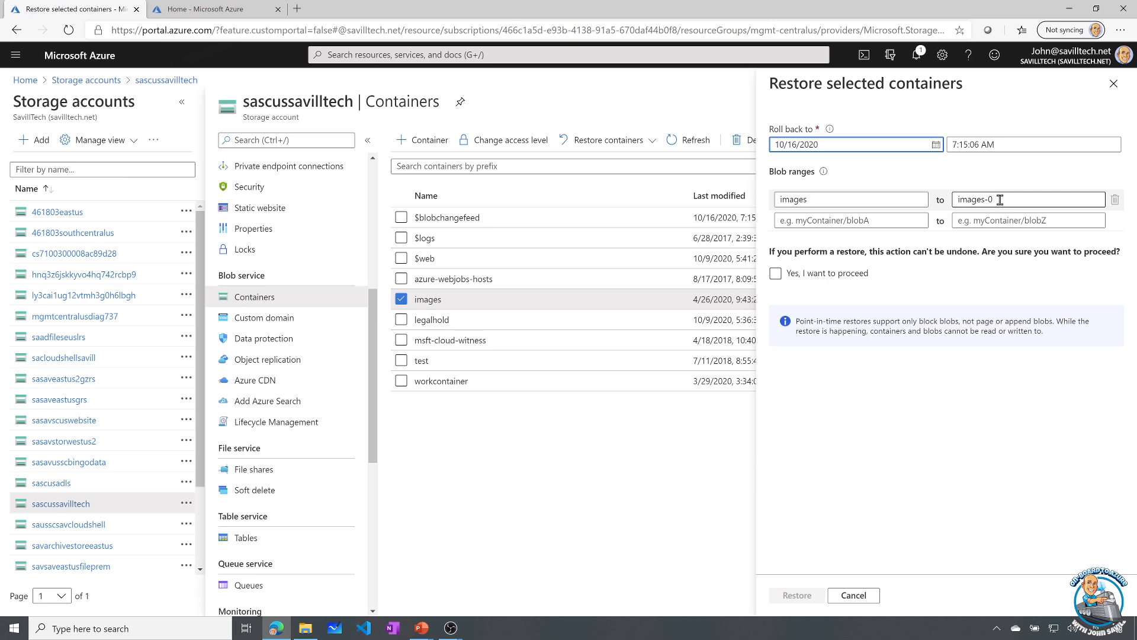
pyautogui.click(849, 221)
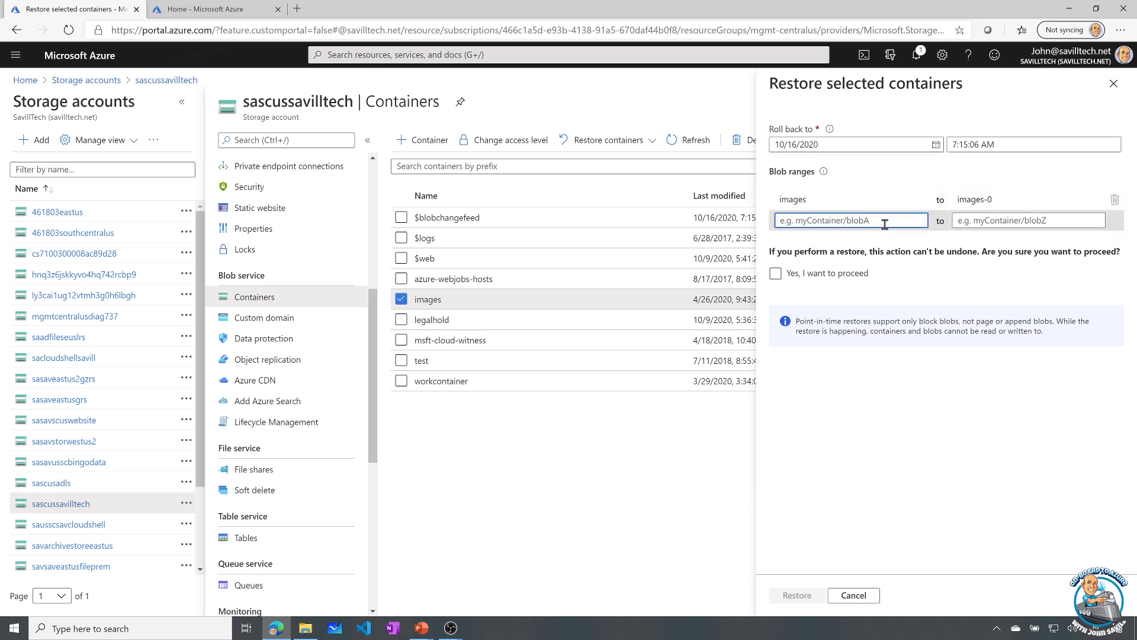
# Step: Enter a blob range starting at images/img1, ending at images/img5
pyautogui.write('images')
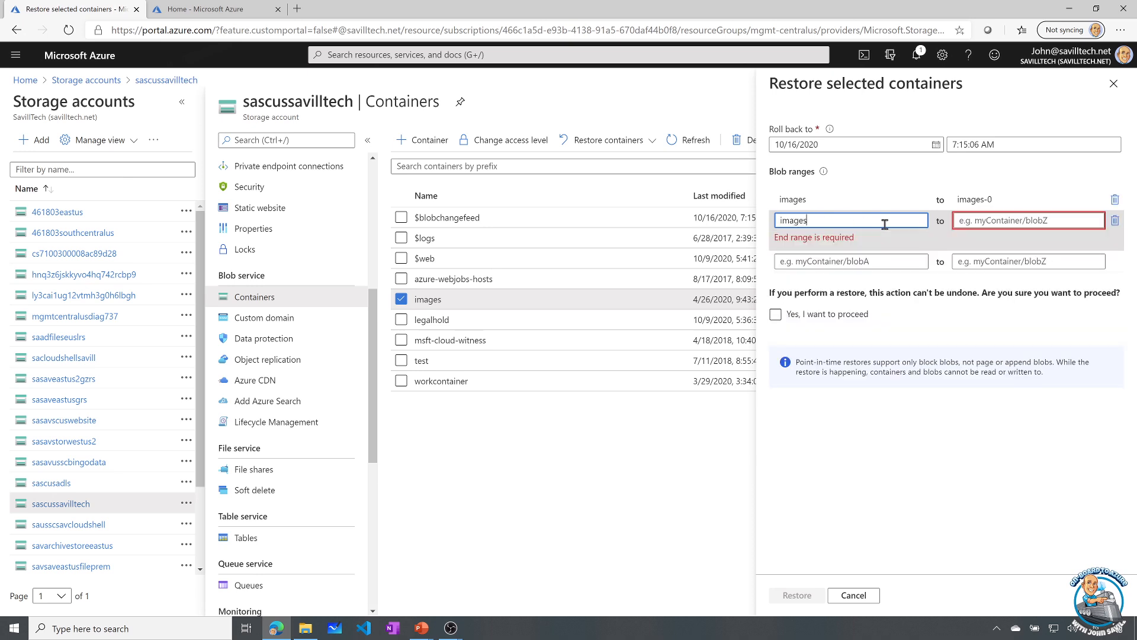
pyautogui.write('/')
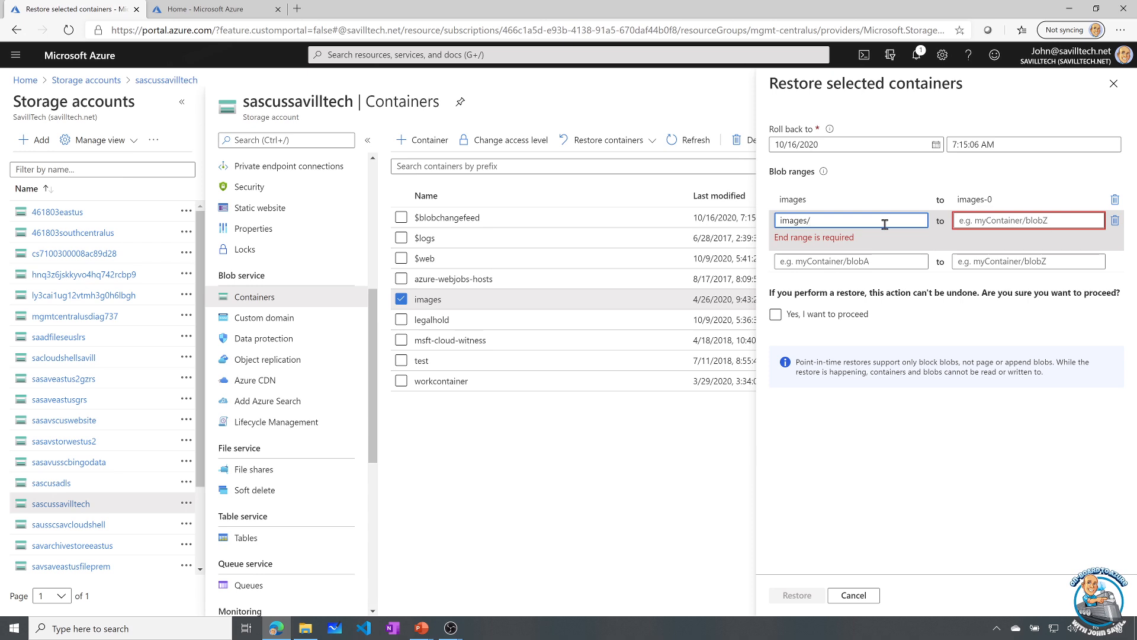
pyautogui.write('img1')
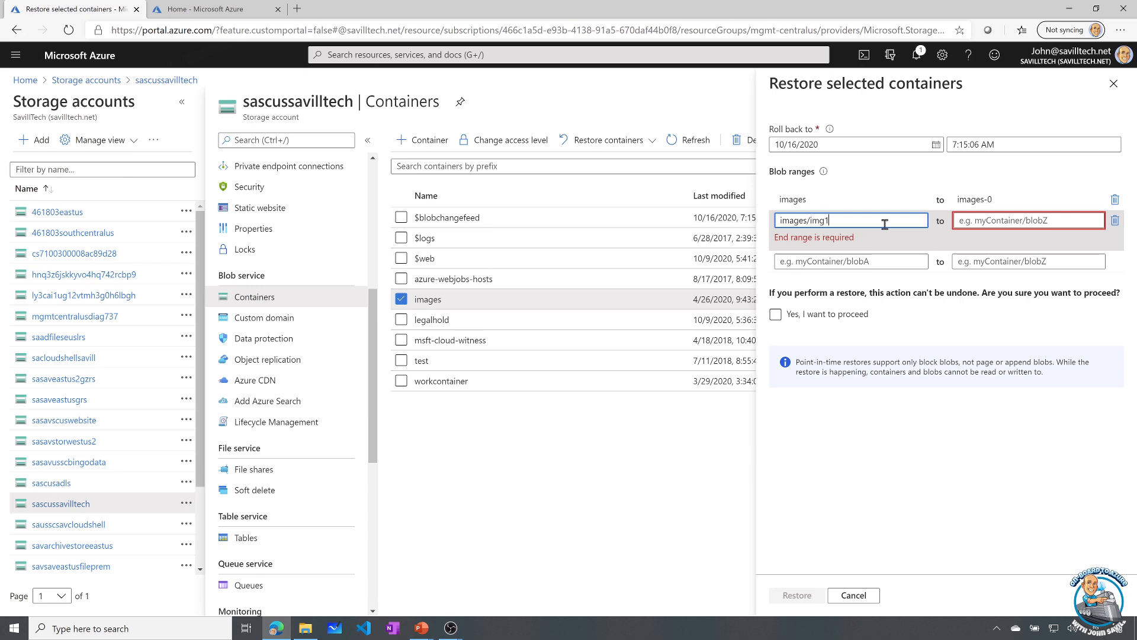
pyautogui.click(1027, 220)
pyautogui.write('images/img5')
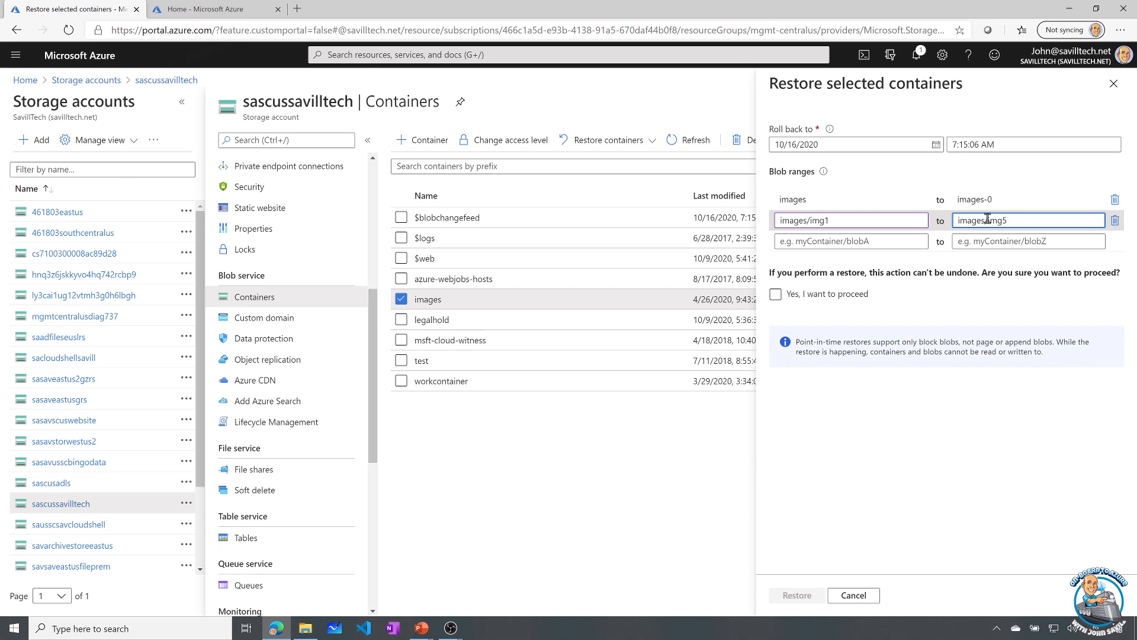
# Step: Tick and untick the restore agreement, then close the panel to discard edits
pyautogui.click(775, 294)
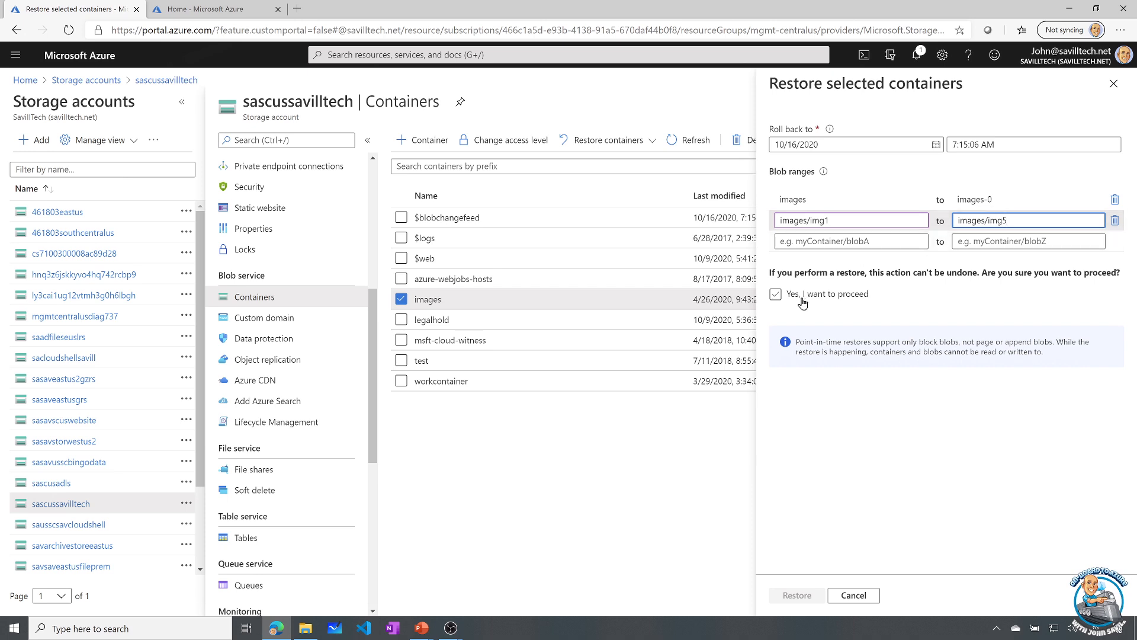
pyautogui.click(775, 293)
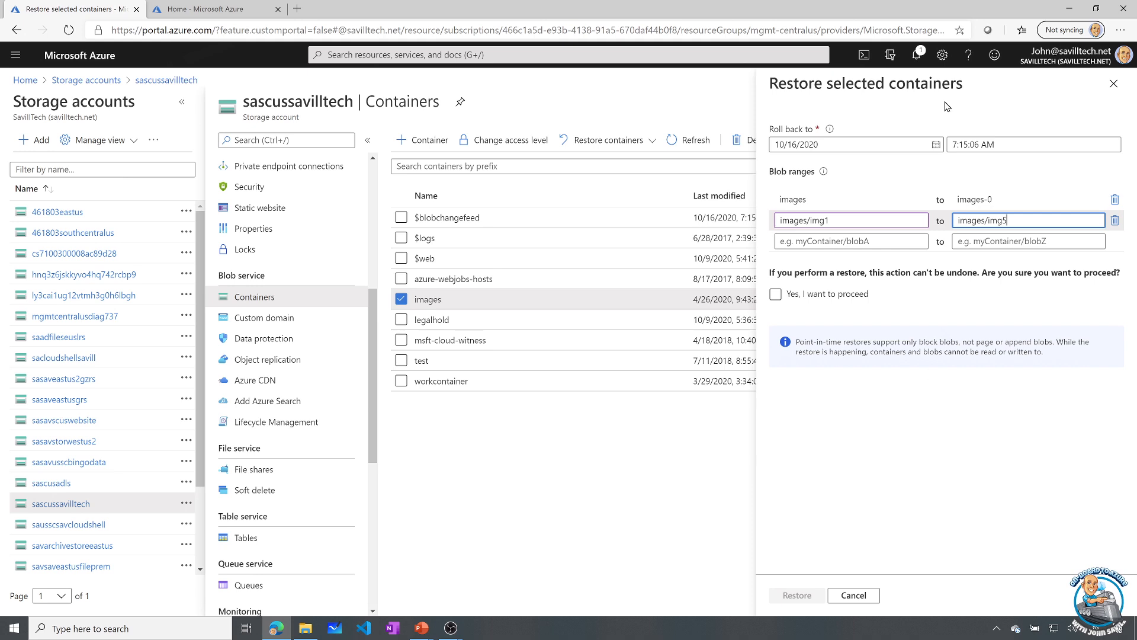
pyautogui.moveTo(1015, 167)
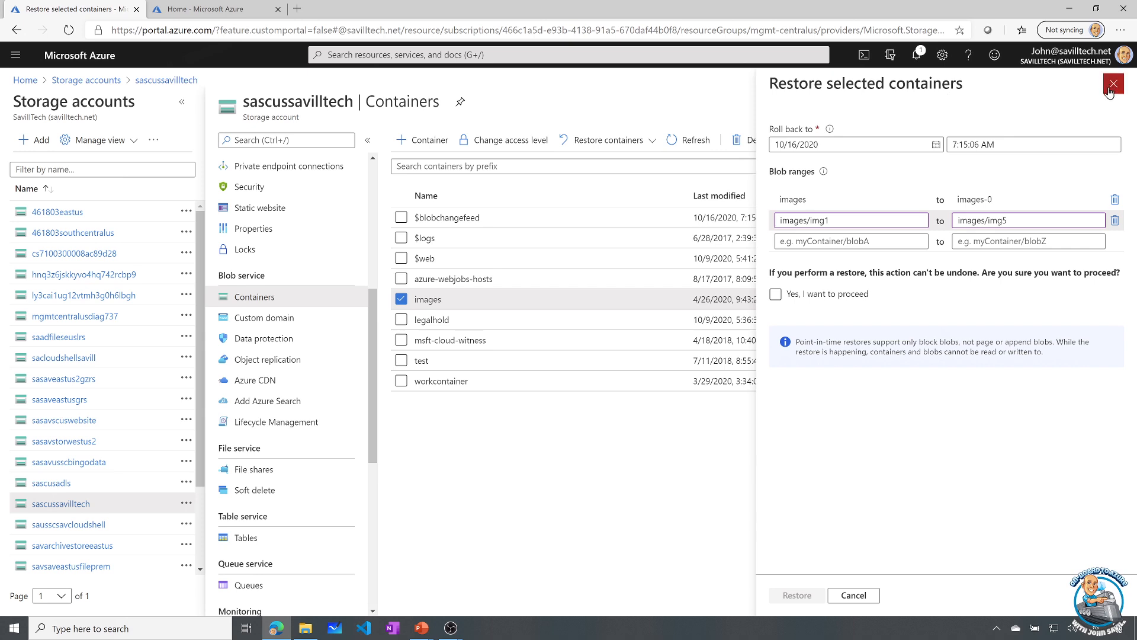
pyautogui.click(1112, 83)
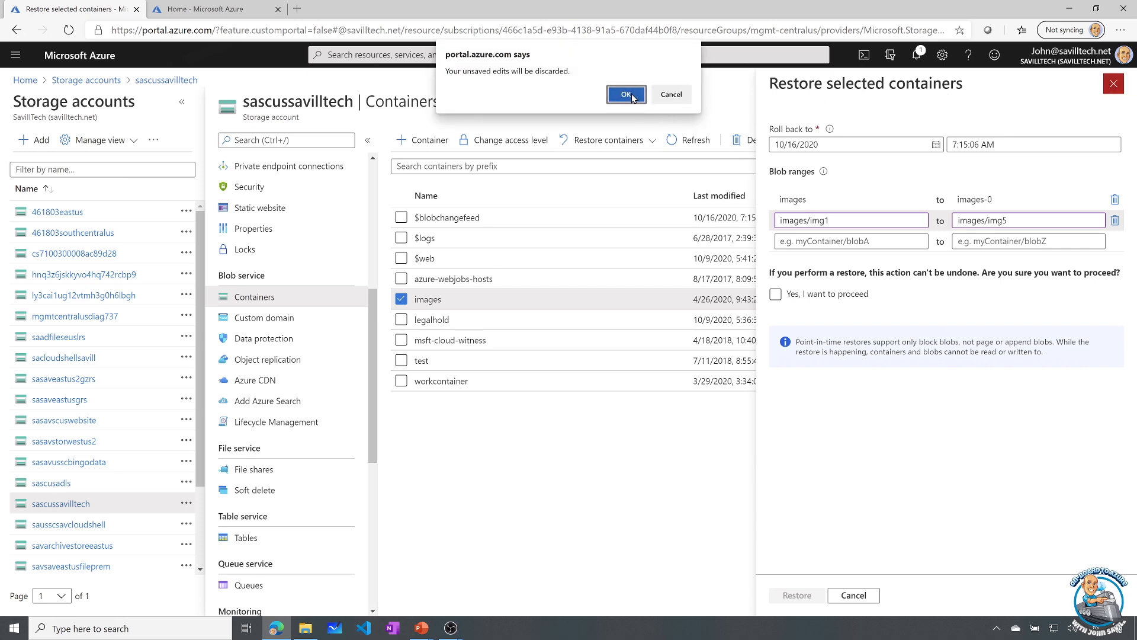